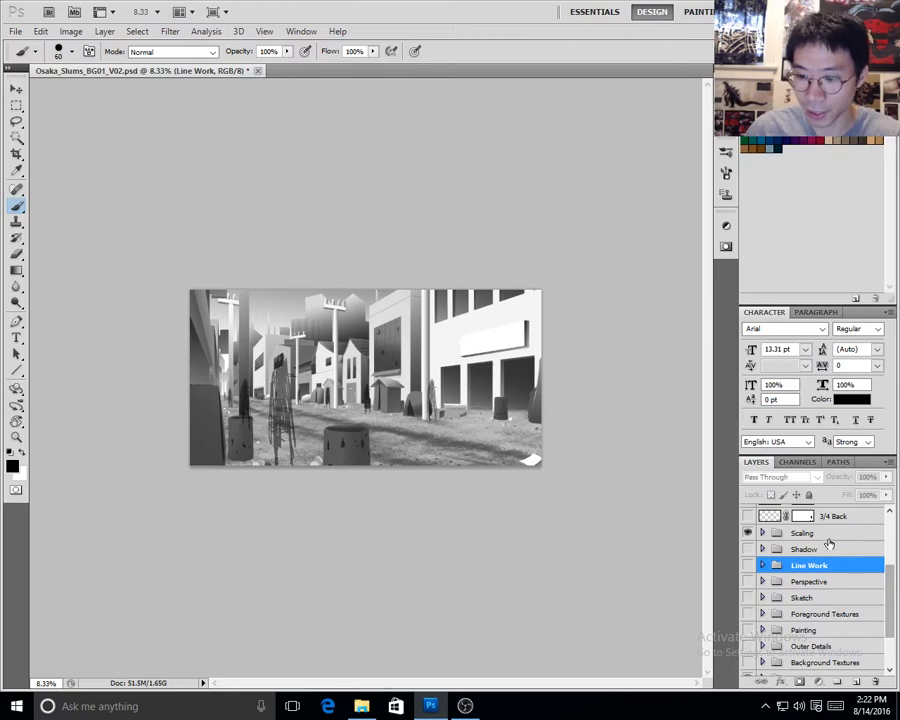
Turn on visibility for the Background Textures and Painting/Outer Details groups.
click(803, 532)
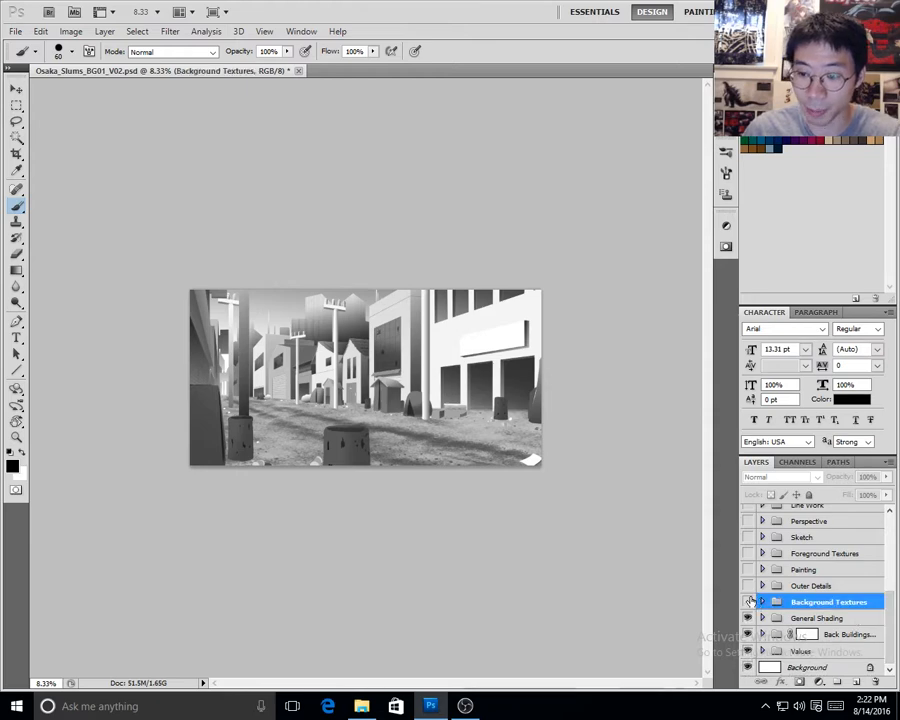
click(749, 601)
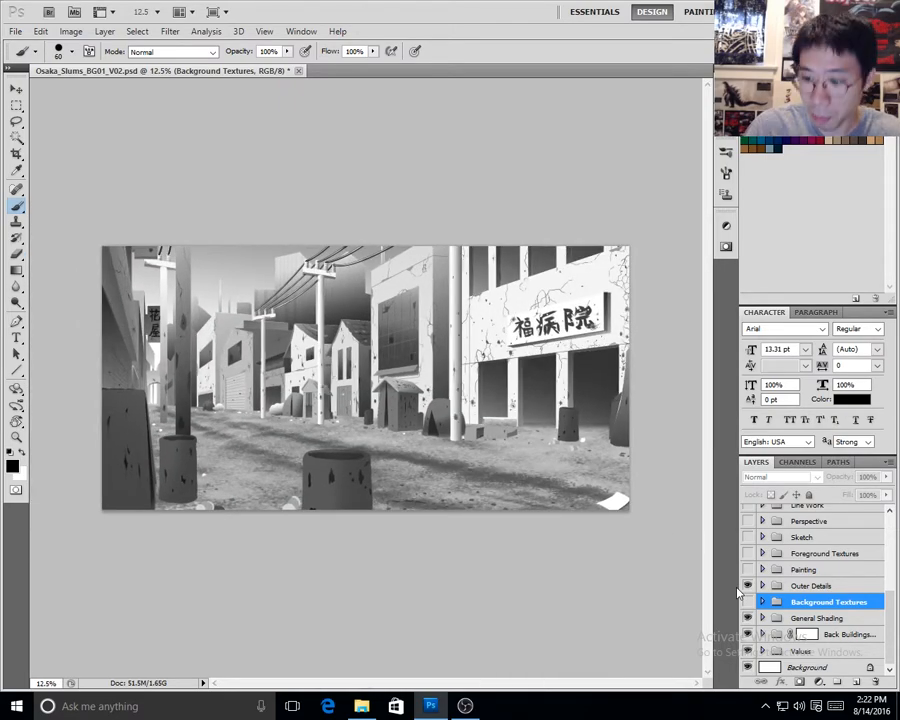
click(813, 585)
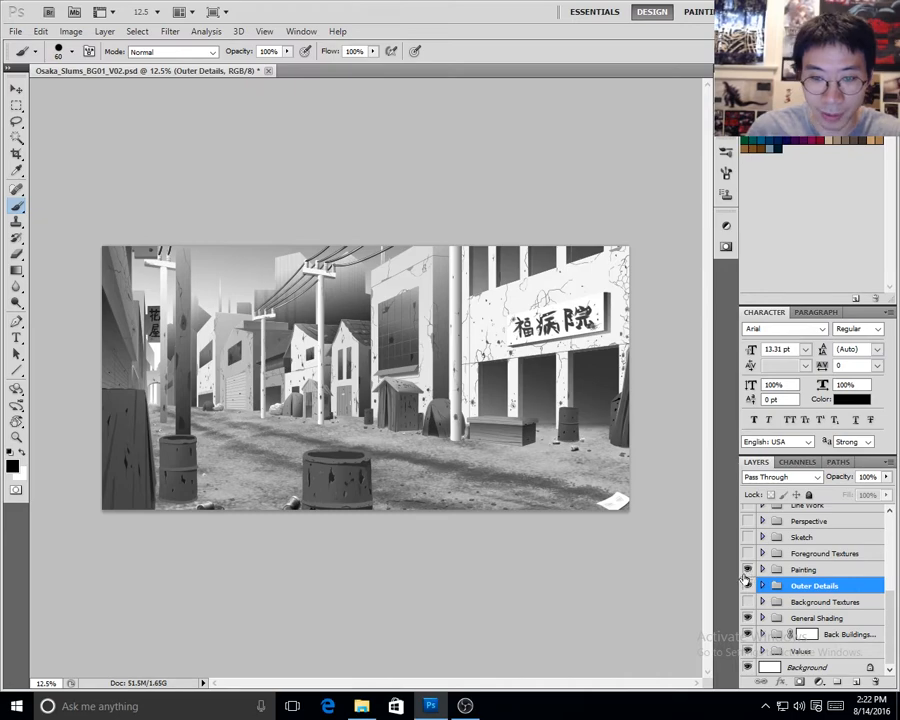
mouse_move(745, 578)
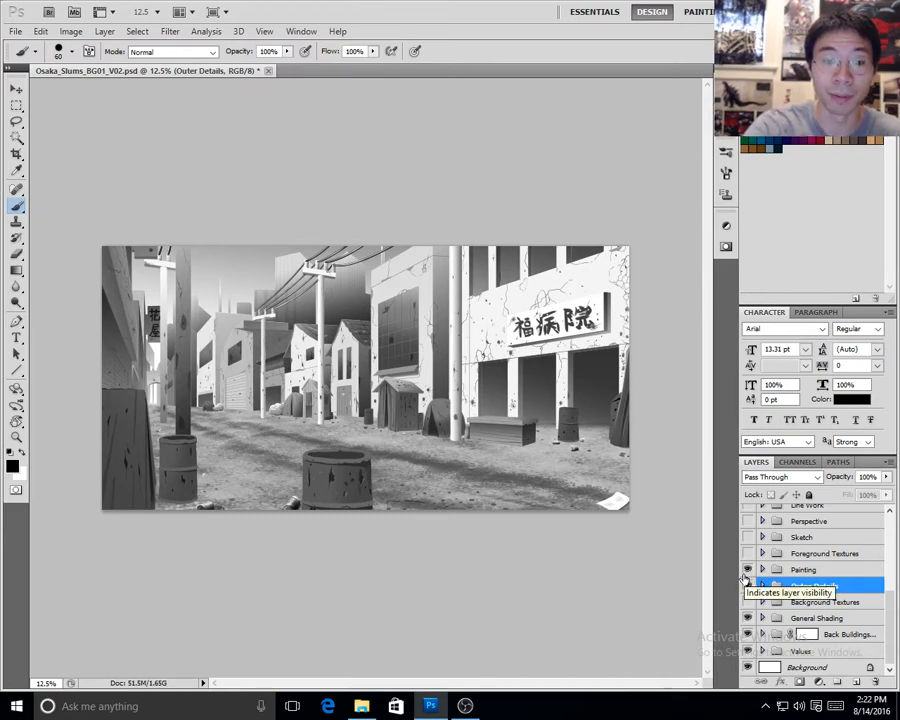
click(816, 585)
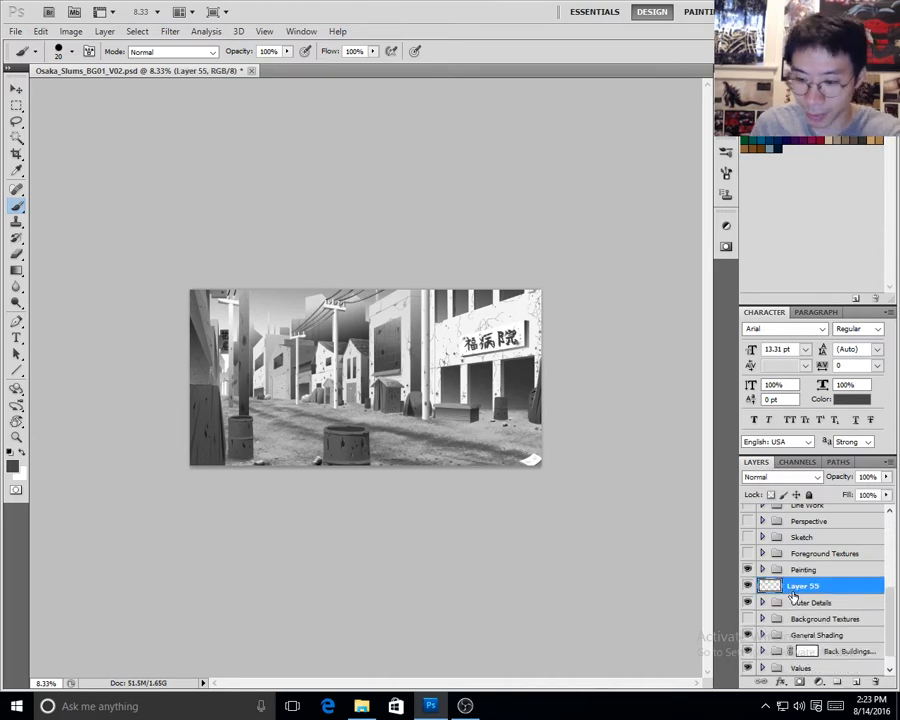
Create empty Layer 55 with the Outer Details group selected.
click(825, 553)
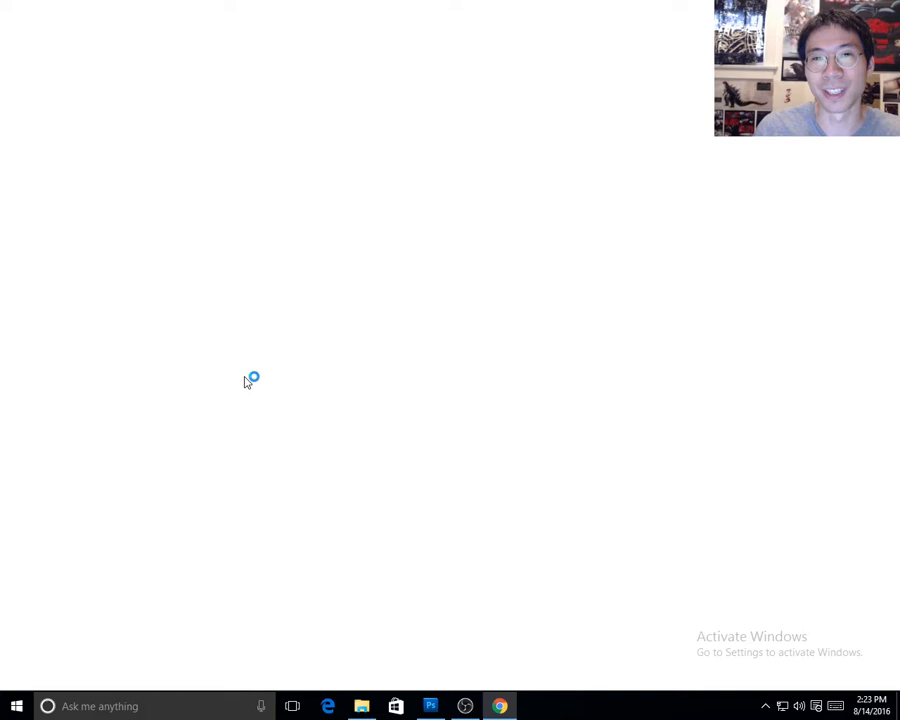
Search Google for 'Cement Texture' and switch to the Images results.
click(498, 704)
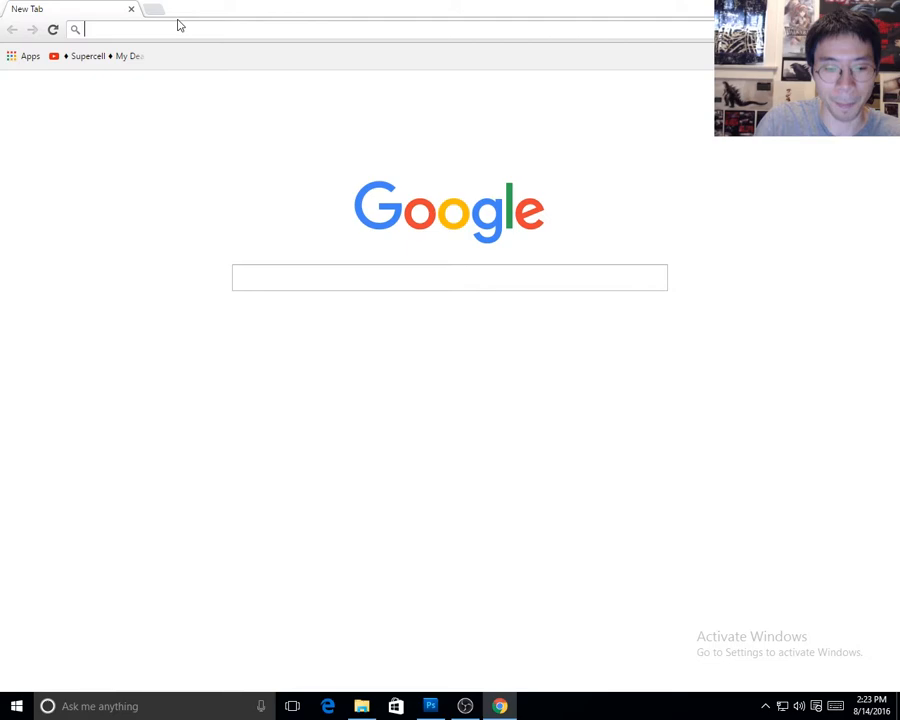
text(Cement Texture)
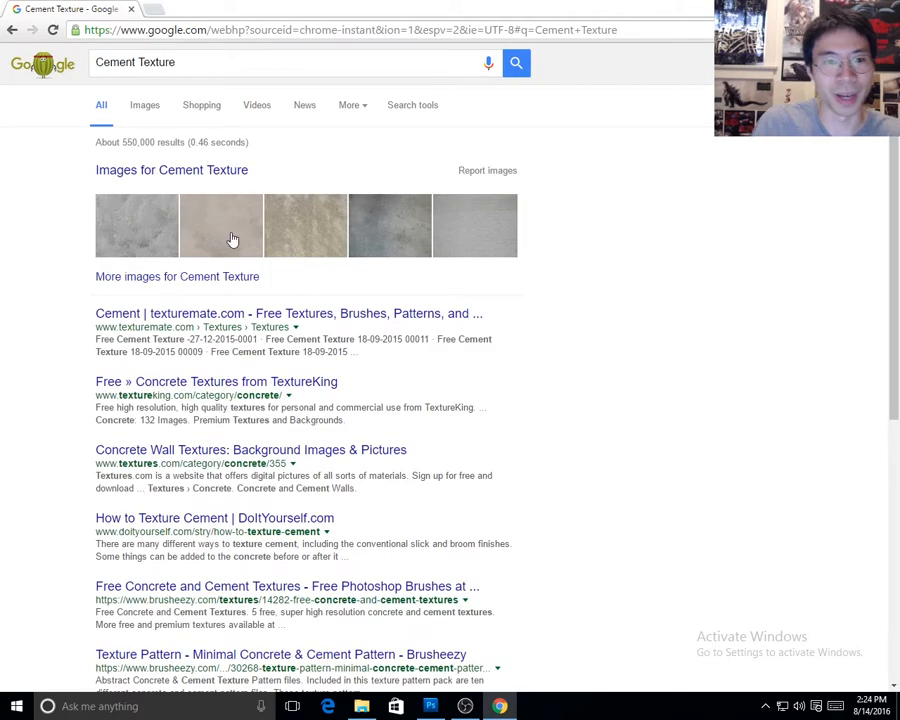
click(171, 169)
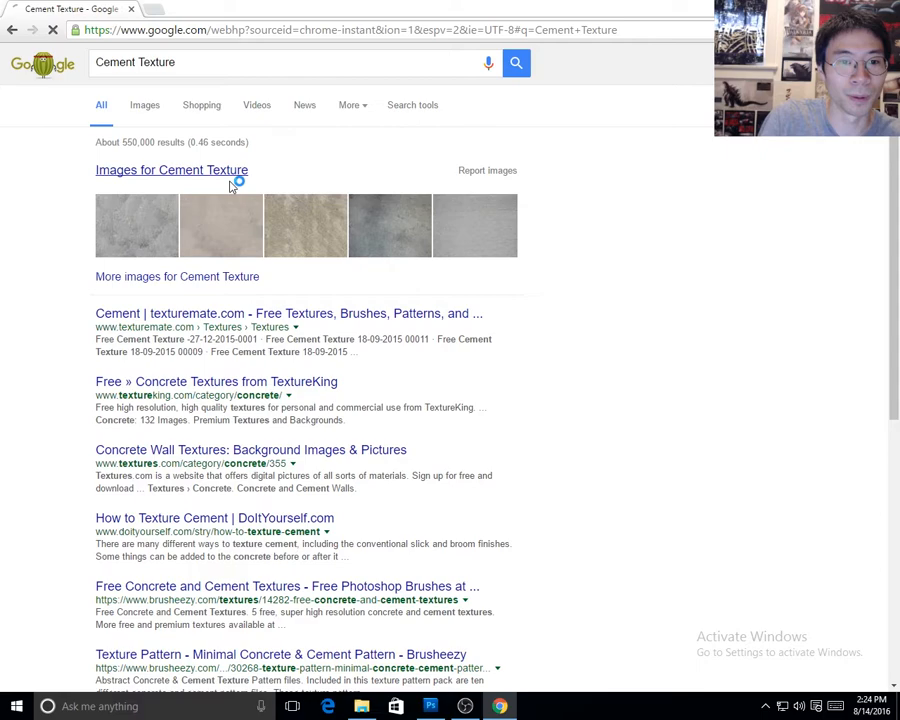
click(171, 170)
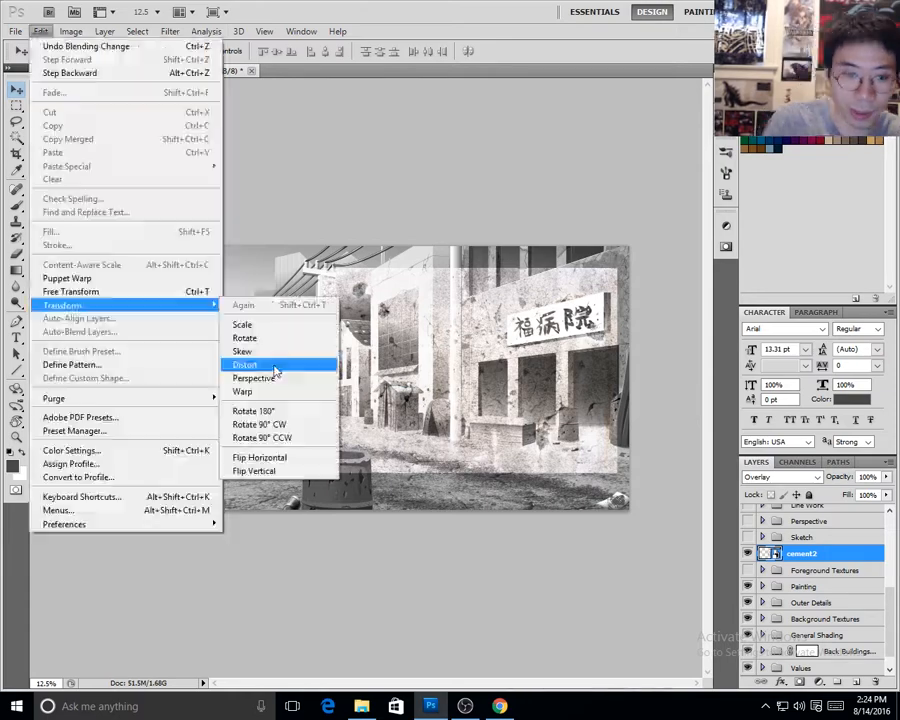
Distort the cement2 texture's corners onto the right building's facade.
click(245, 364)
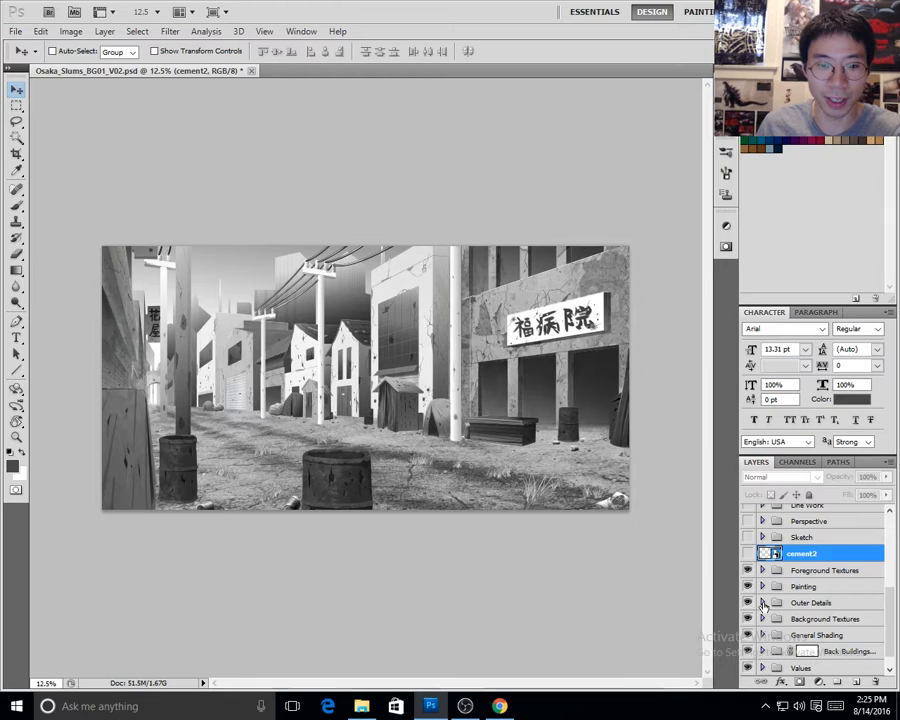
Set the cement2 texture layer's blend mode to Multiply.
click(822, 570)
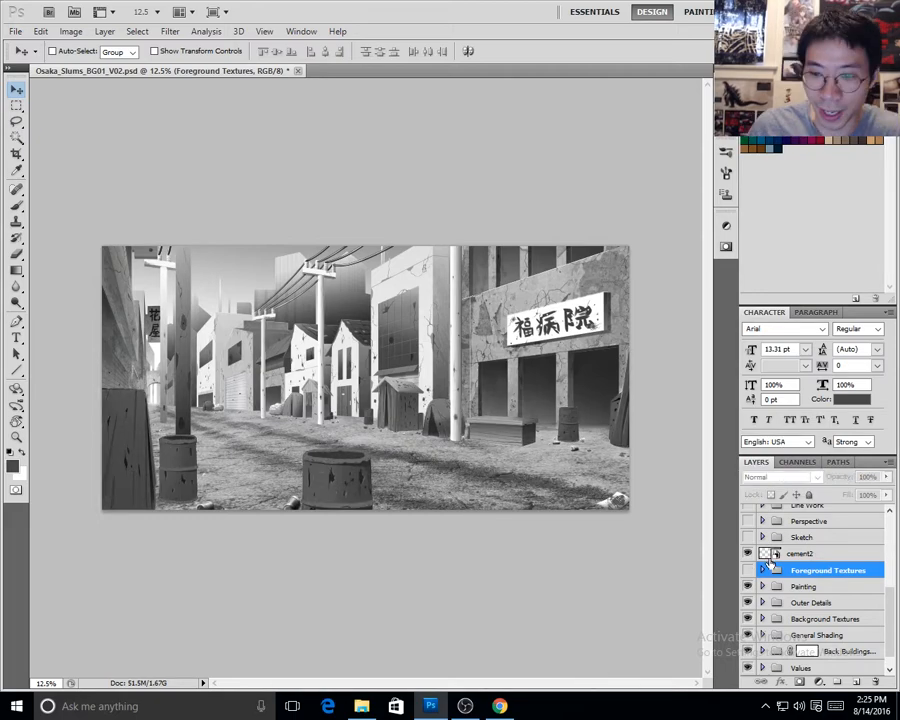
click(800, 553)
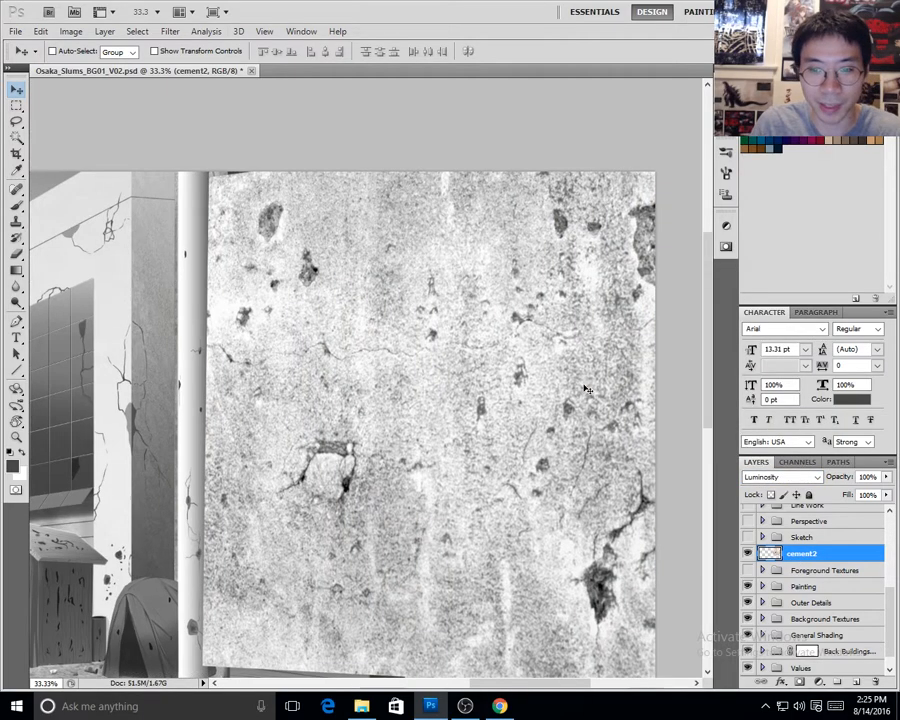
click(783, 477)
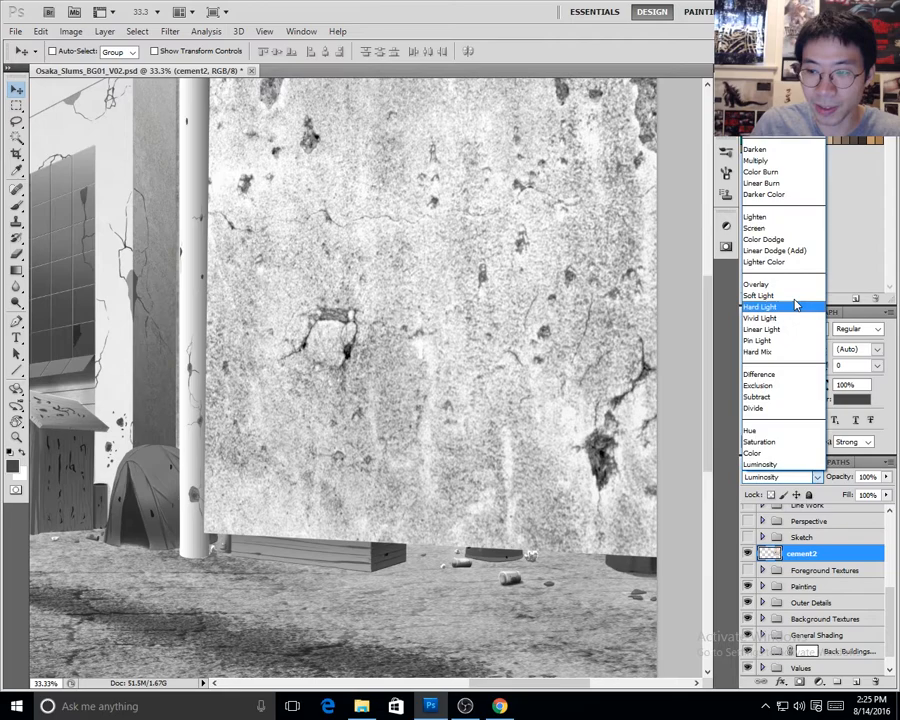
click(752, 163)
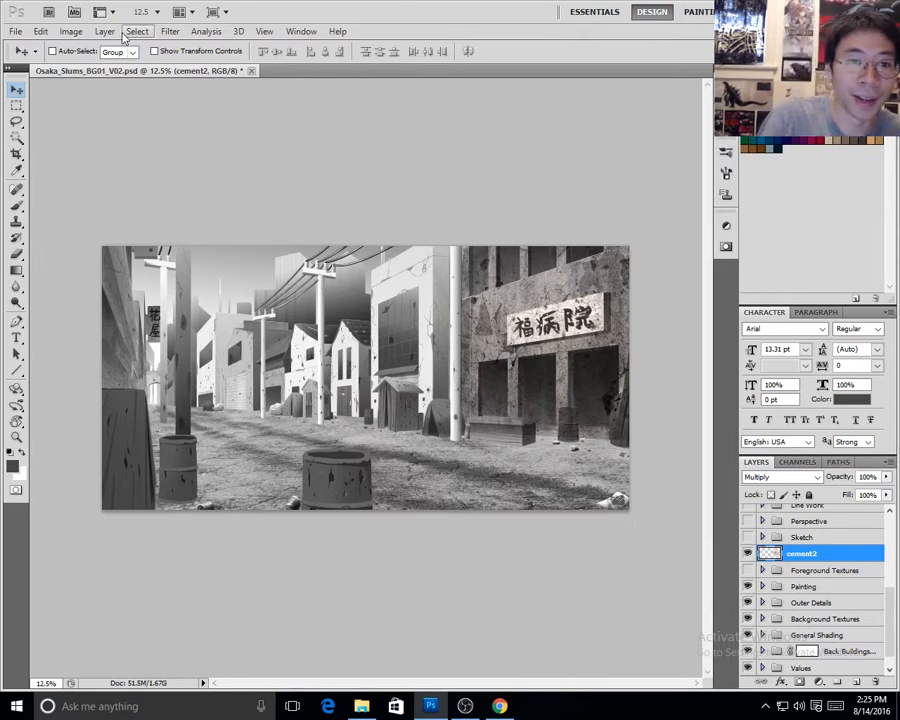
Add a Black & White adjustment layer from the Layer menu.
click(79, 29)
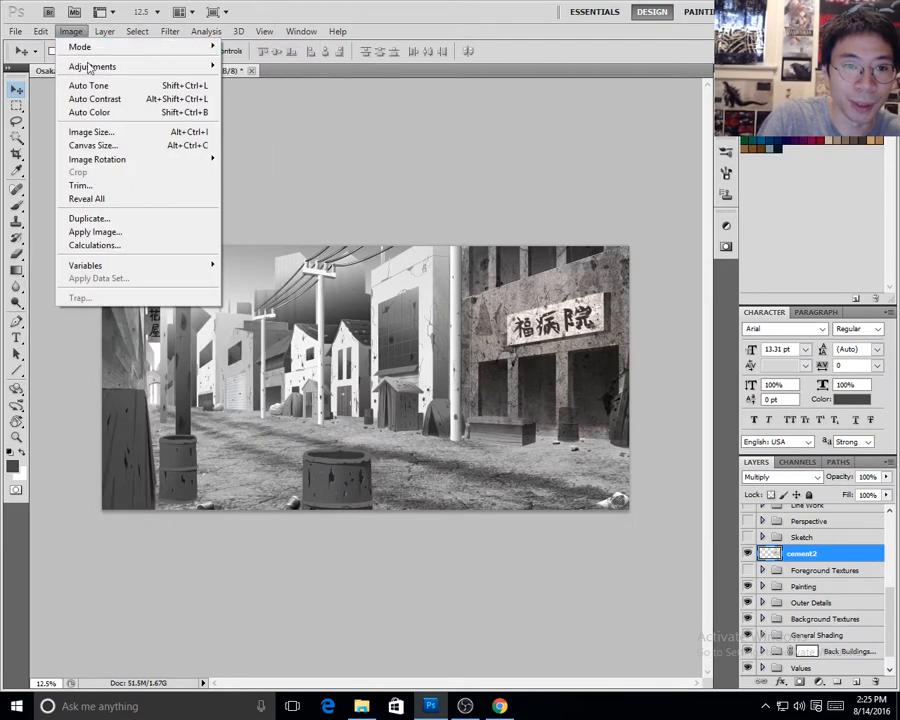
click(108, 33)
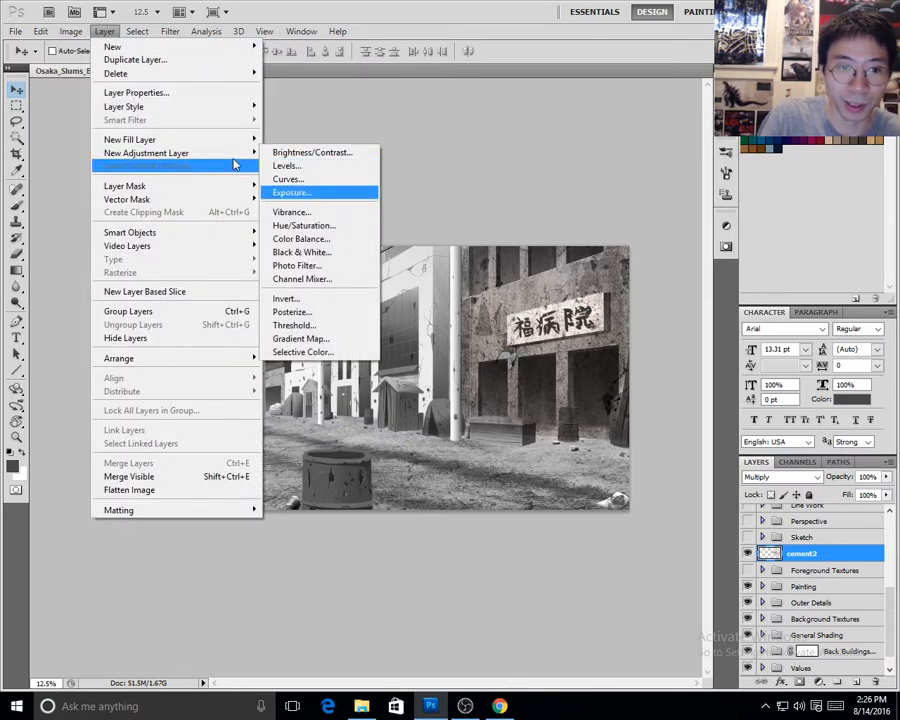
click(150, 29)
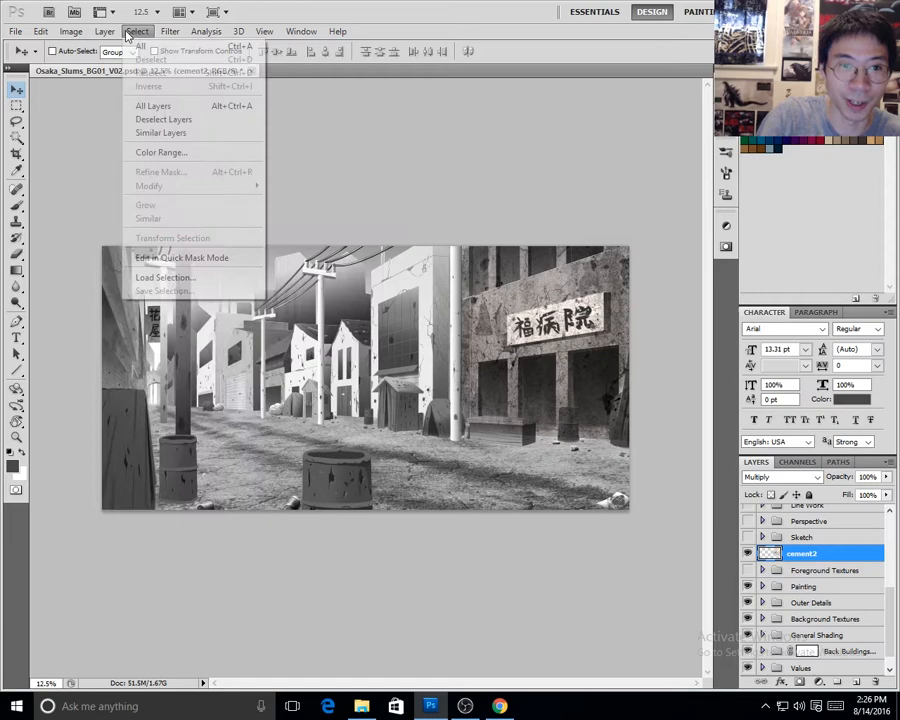
click(104, 28)
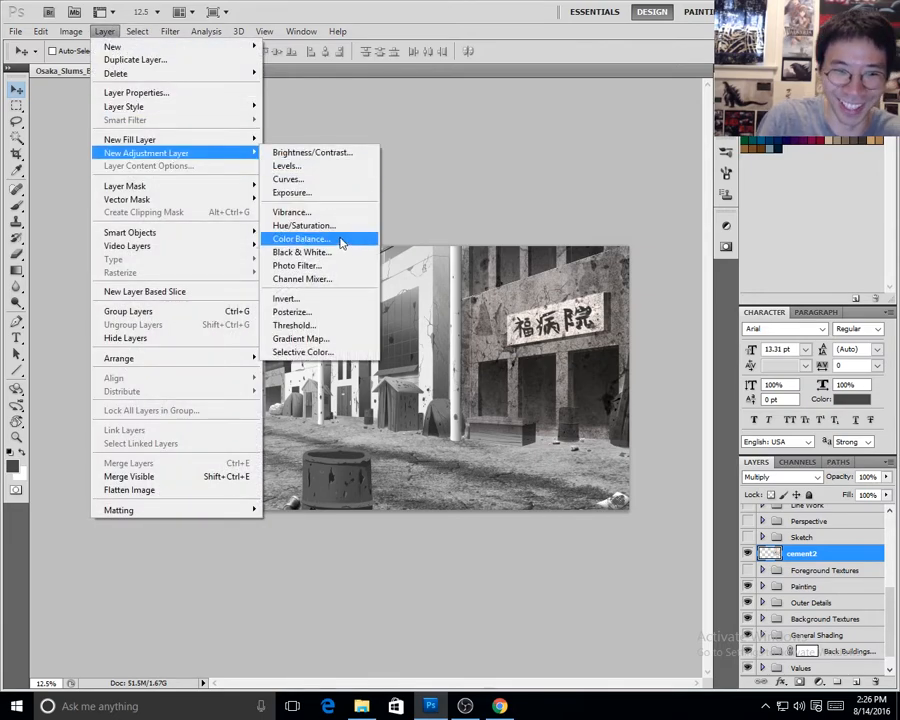
mouse_move(325, 252)
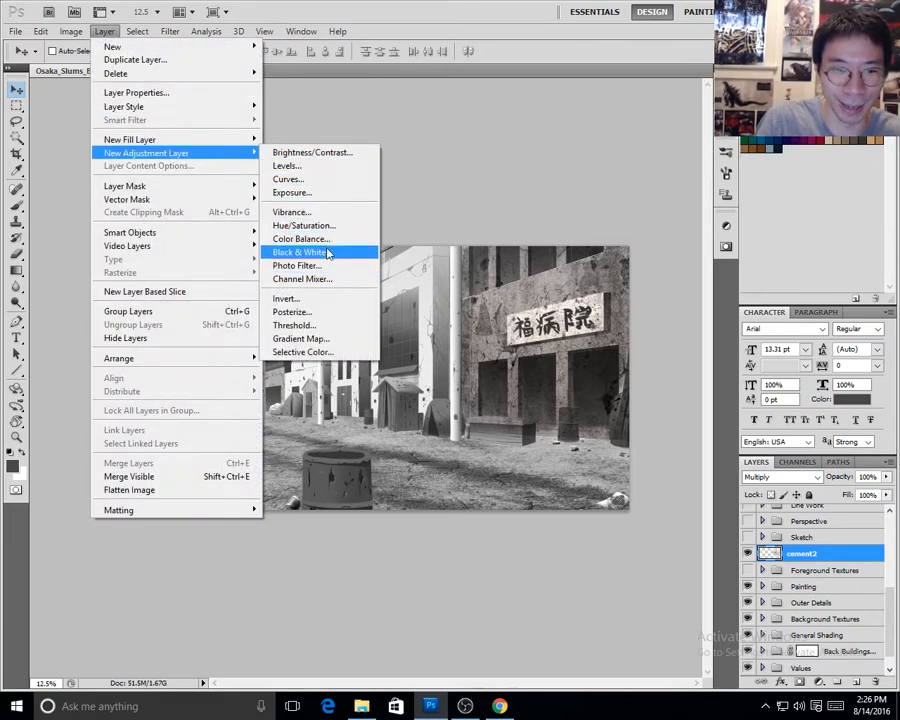
click(300, 252)
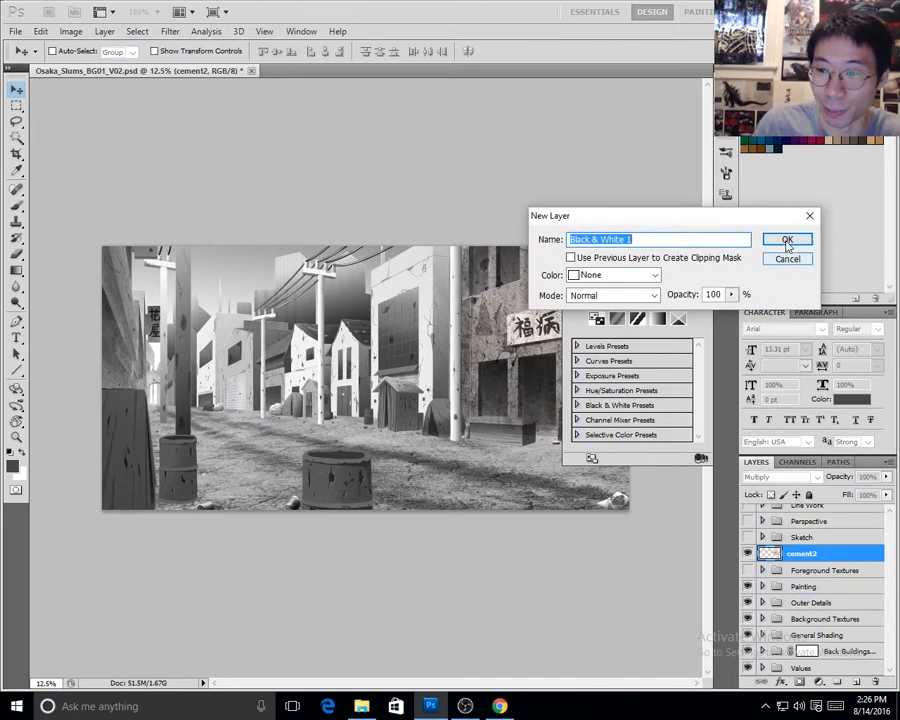
Select Black & White 1 and cement2 together and merge them.
click(784, 238)
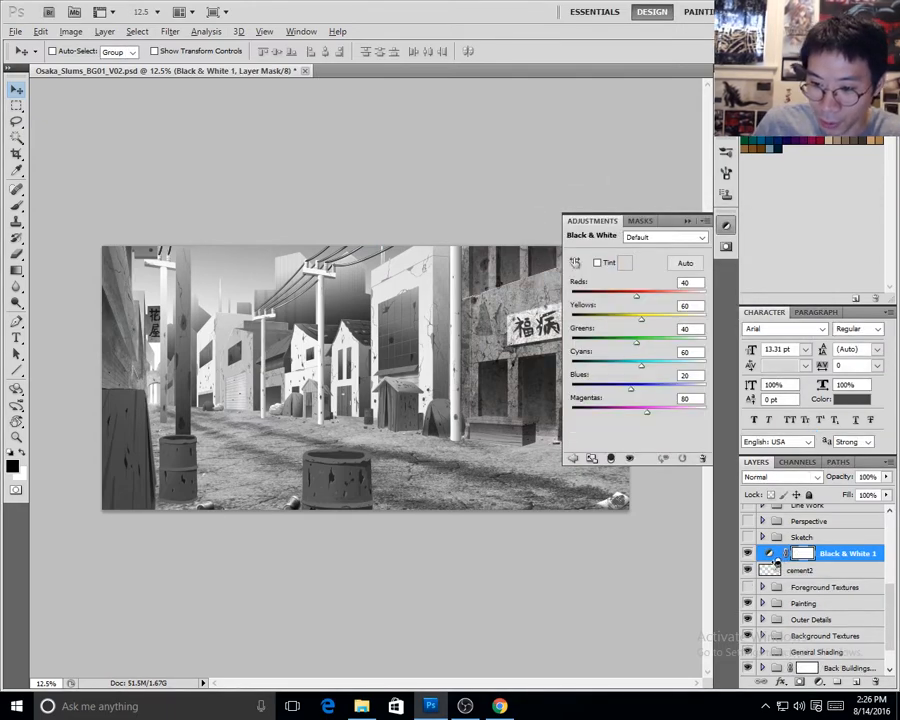
click(813, 570)
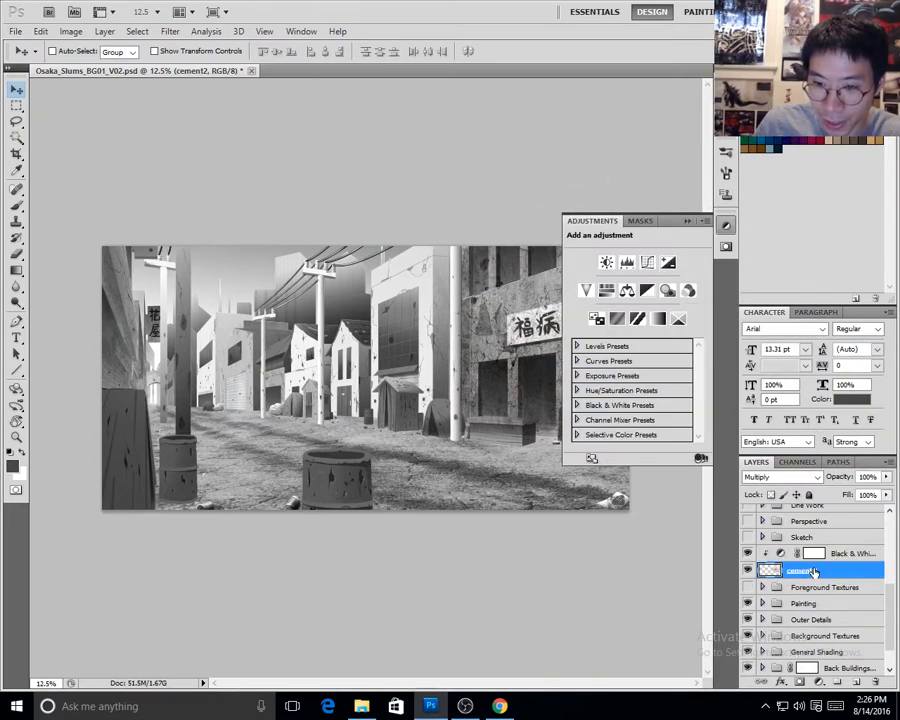
click(726, 224)
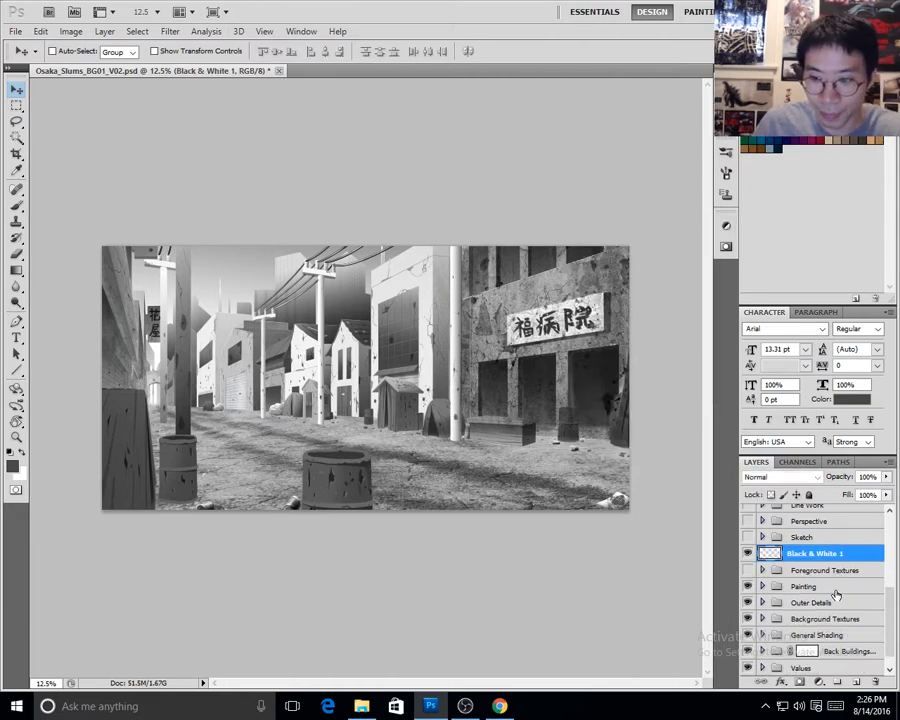
Check Image > Mode, set the merged layer to Multiply, and select General Shading.
click(94, 30)
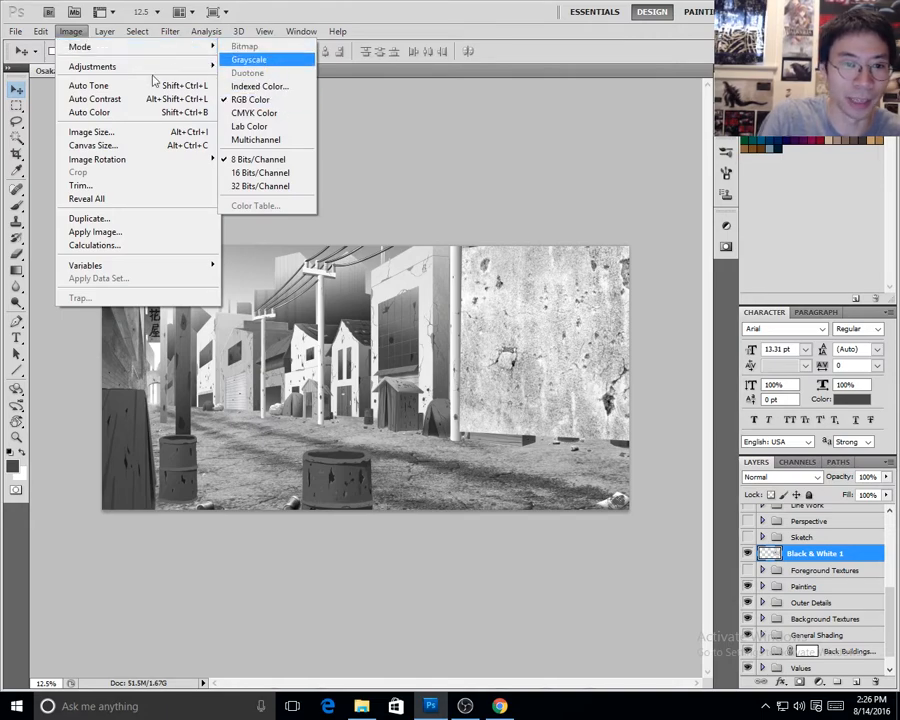
click(107, 31)
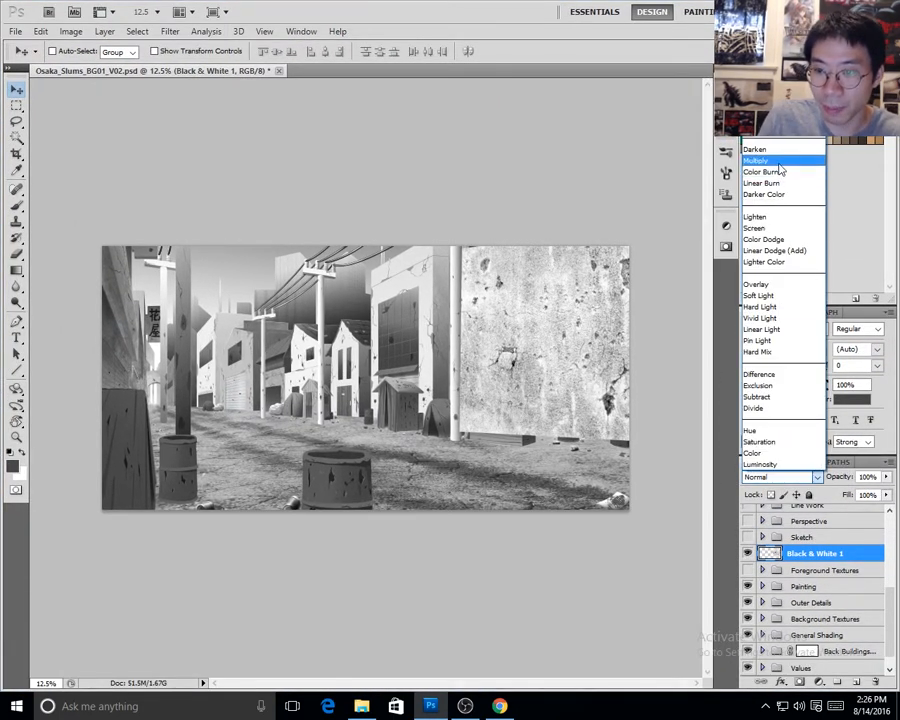
click(754, 160)
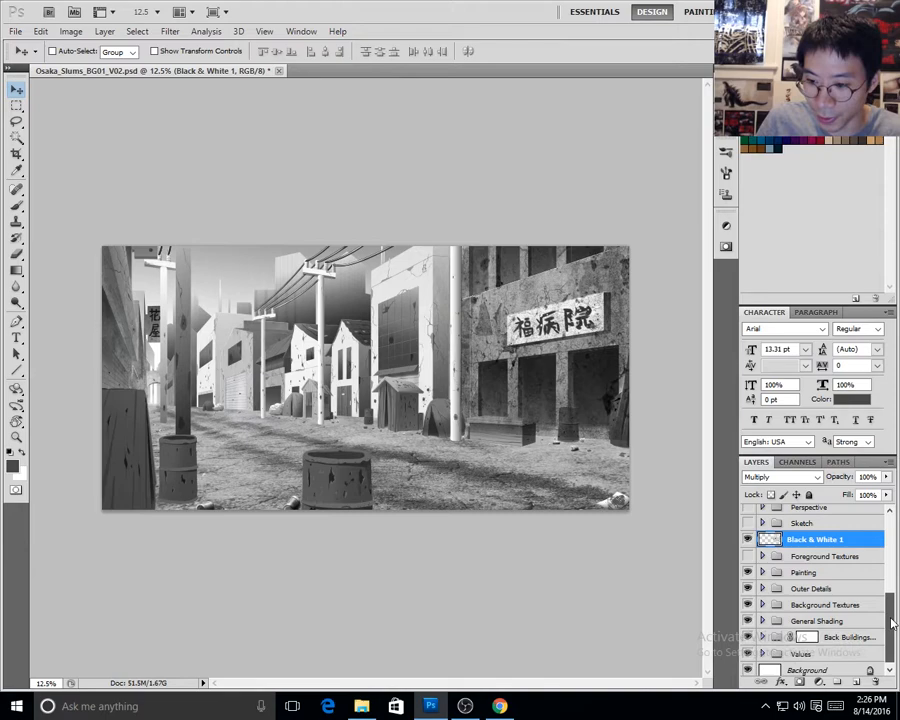
click(819, 618)
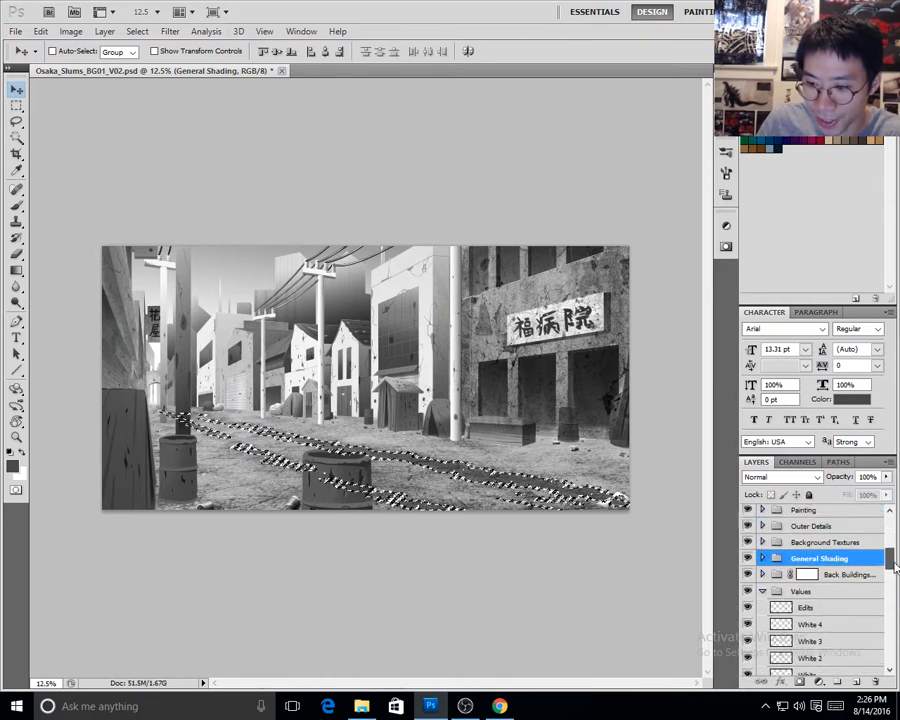
Load Layer 46's window shapes as a selection, then select Layer 49.
scroll(down, 3)
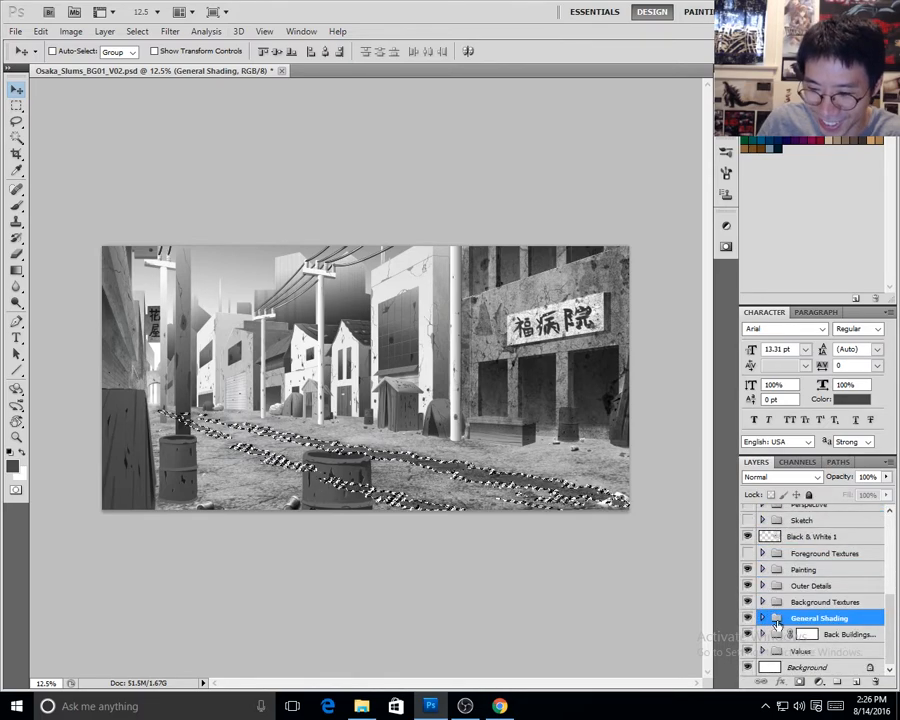
scroll(down, 3)
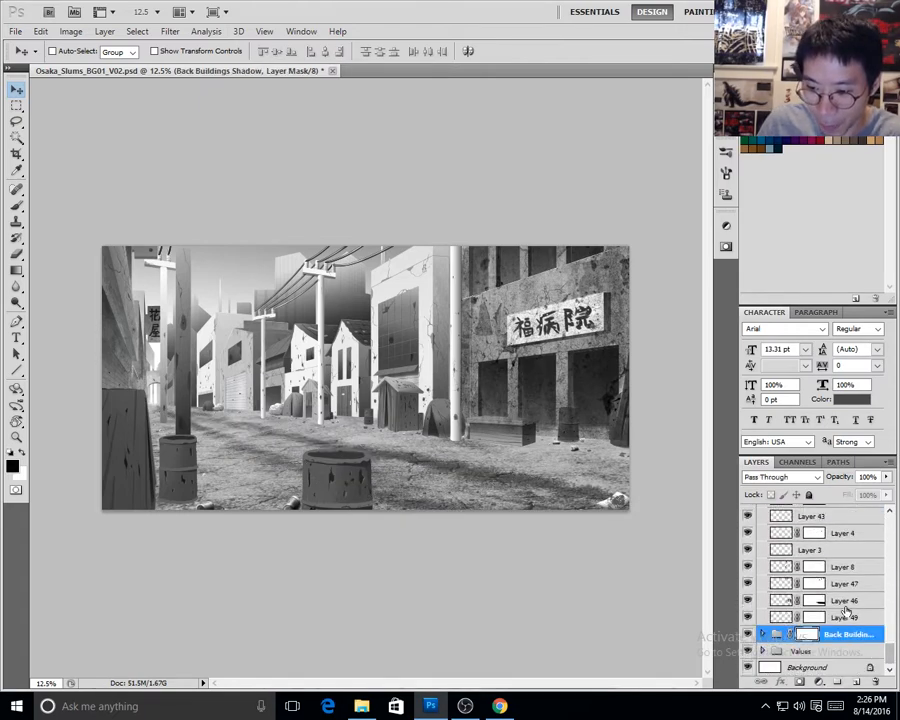
click(842, 601)
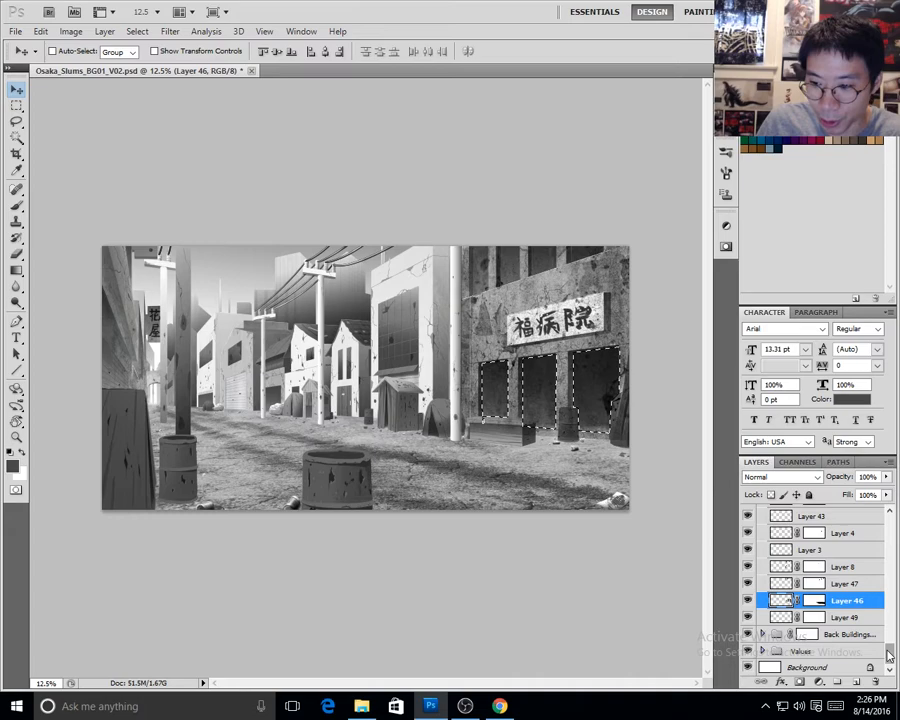
scroll(down, 3)
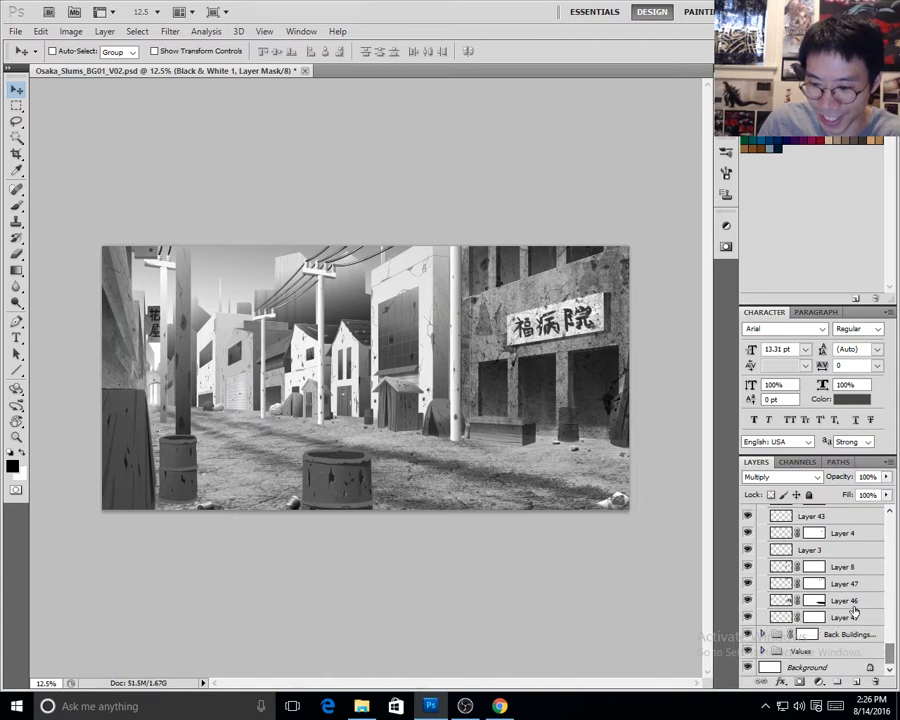
click(842, 618)
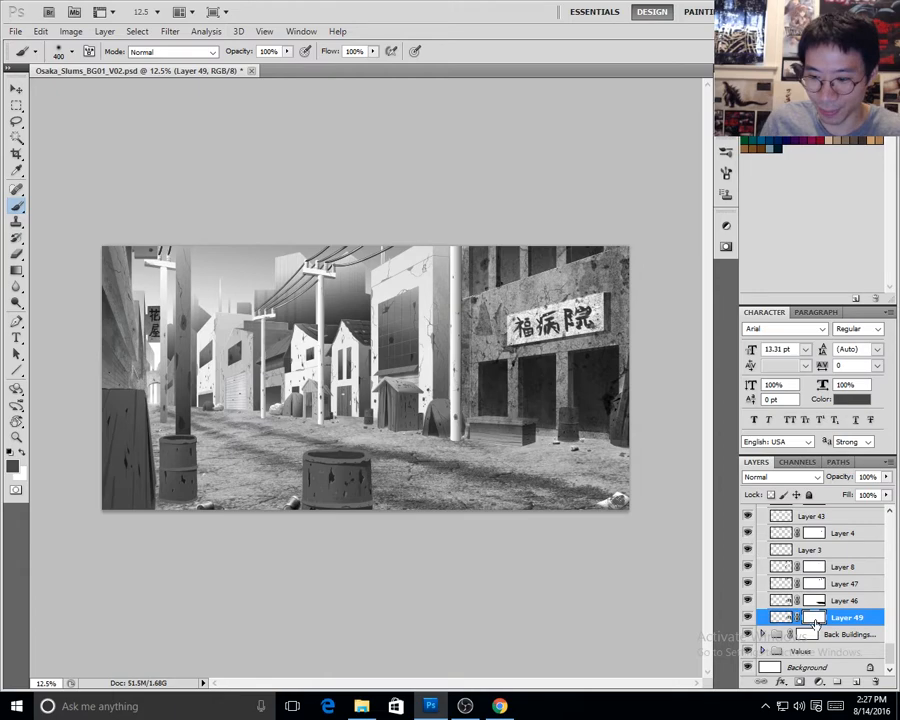
Scroll down through the Layers panel's groups.
scroll(down, 3)
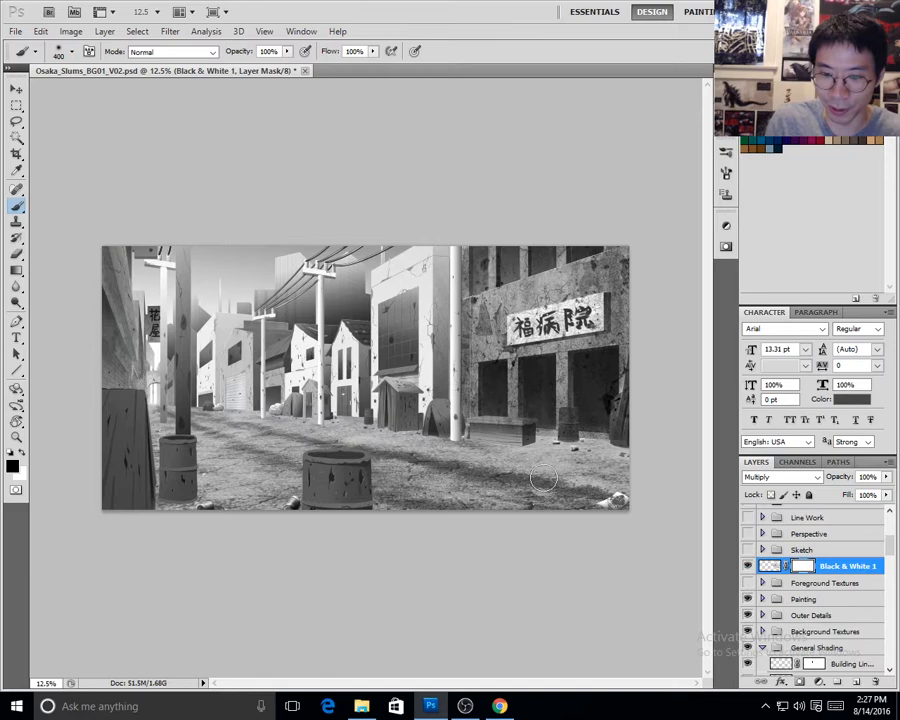
mouse_move(610, 452)
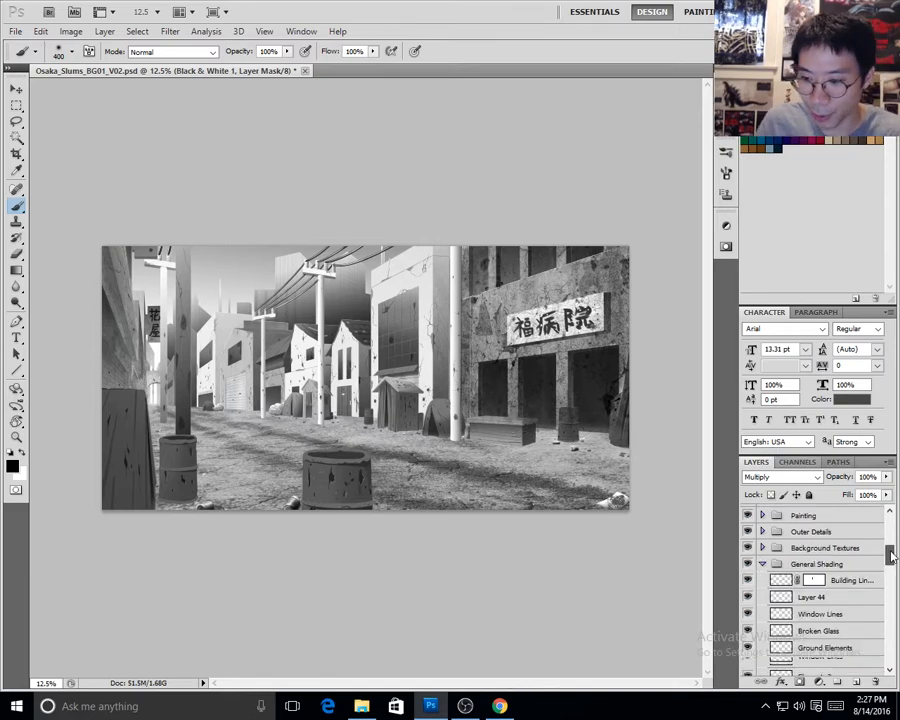
scroll(down, 3)
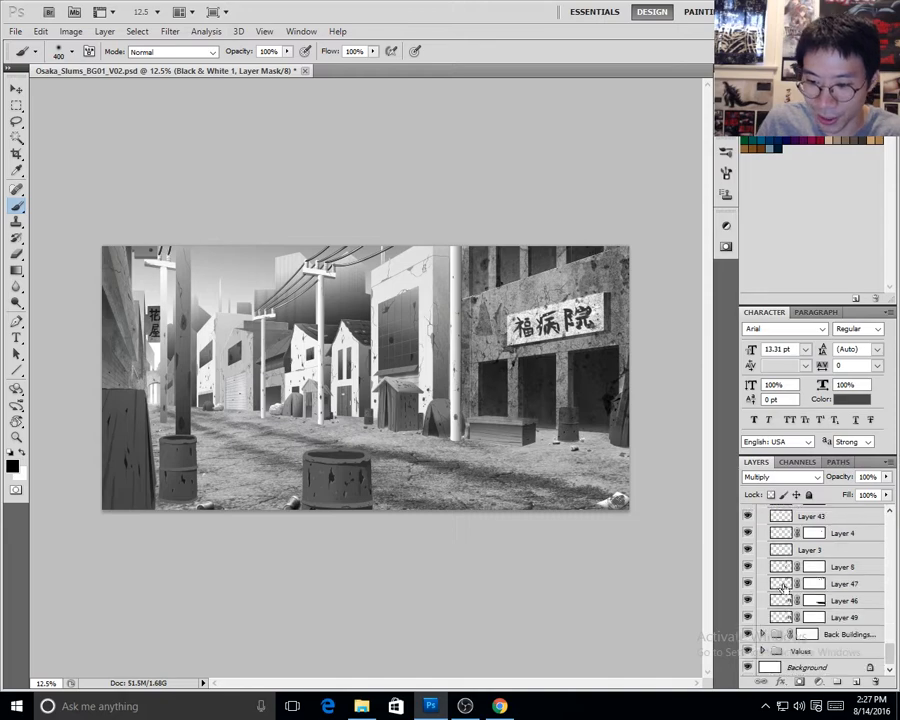
scroll(down, 3)
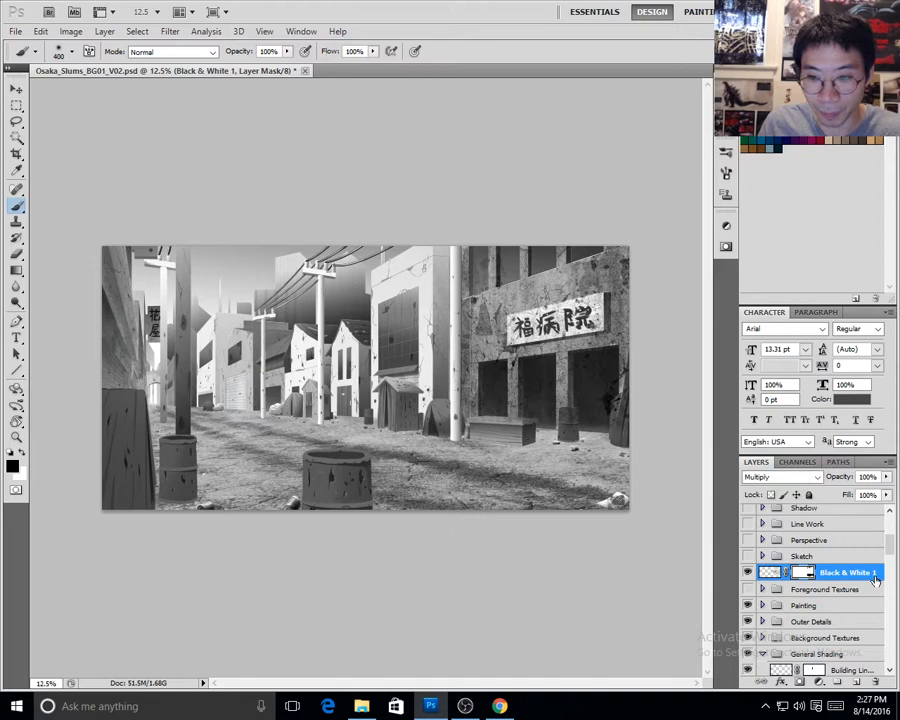
scroll(down, 3)
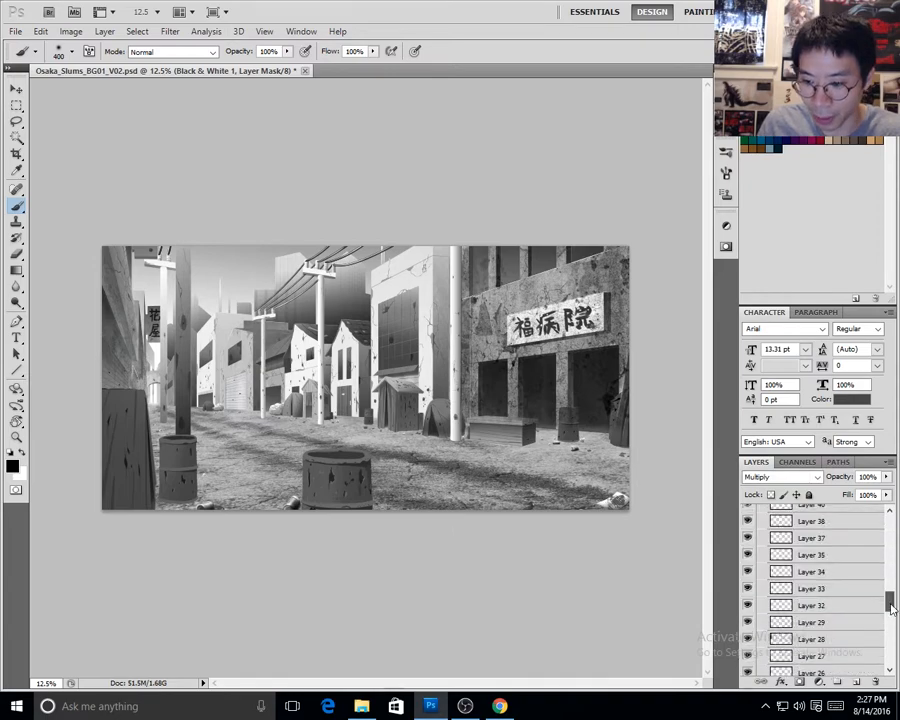
scroll(down, 3)
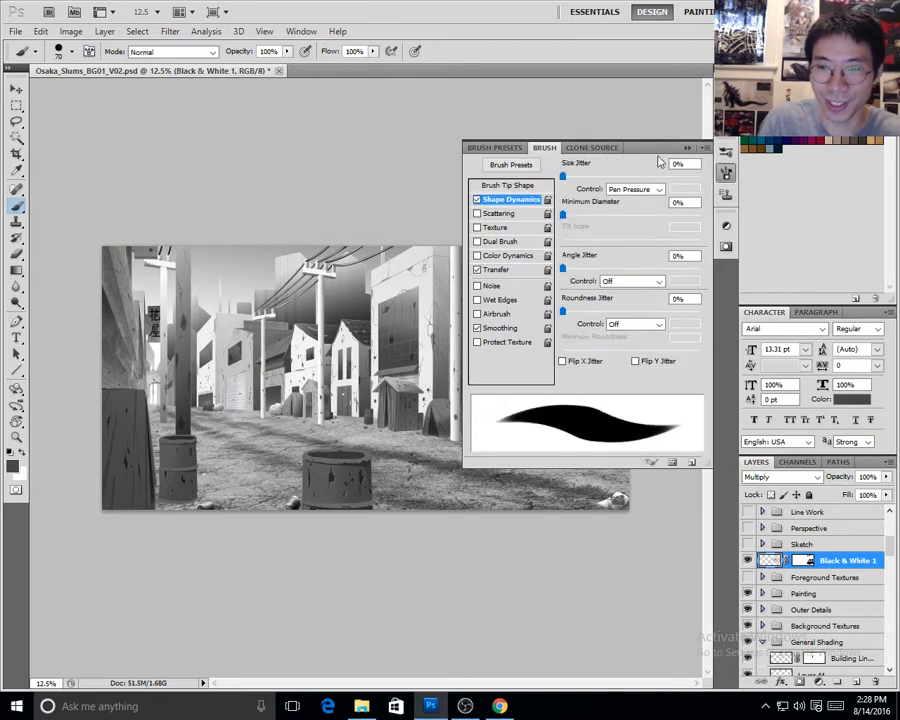
Close brush settings, show the Shadow group, and select the Scaling group.
click(688, 147)
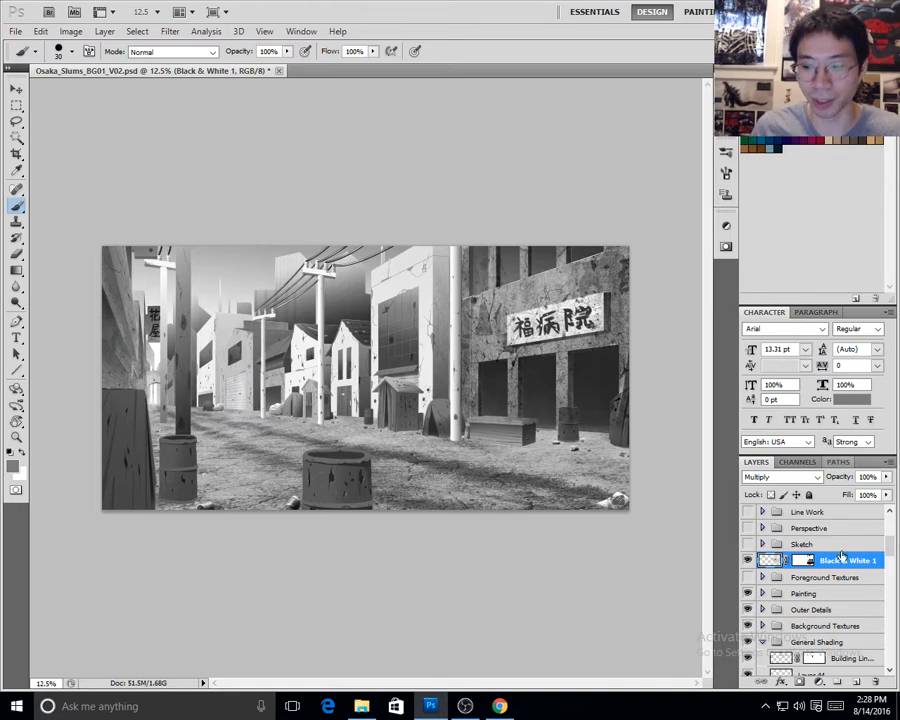
click(827, 578)
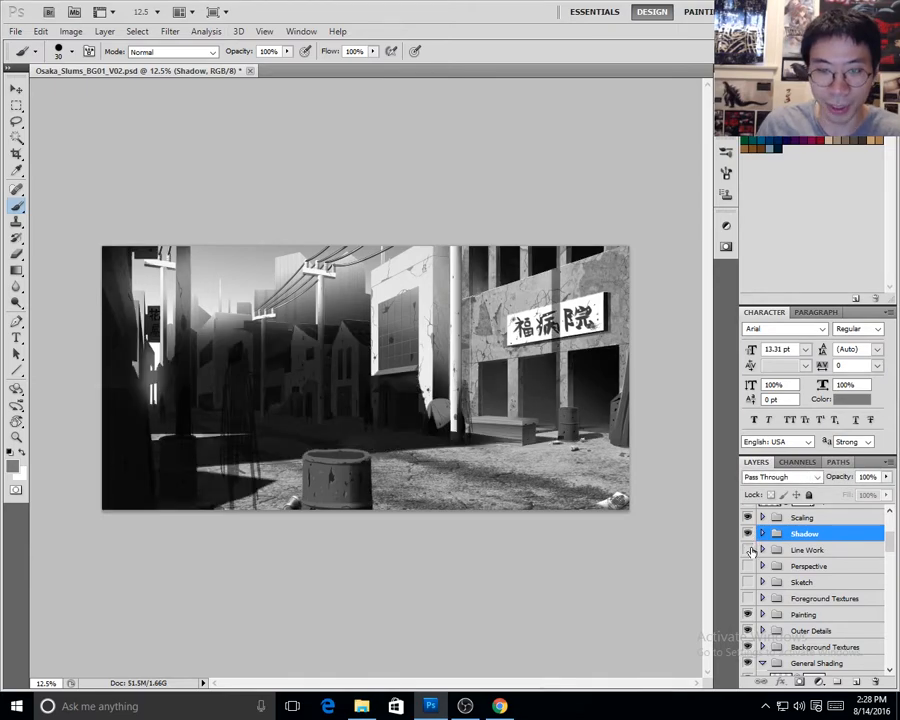
click(803, 516)
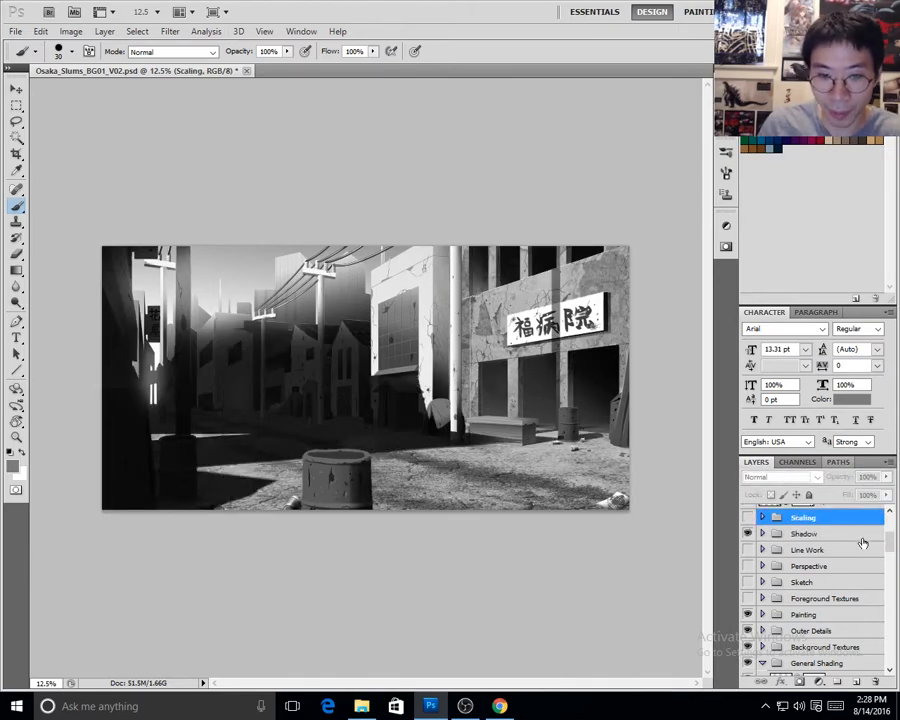